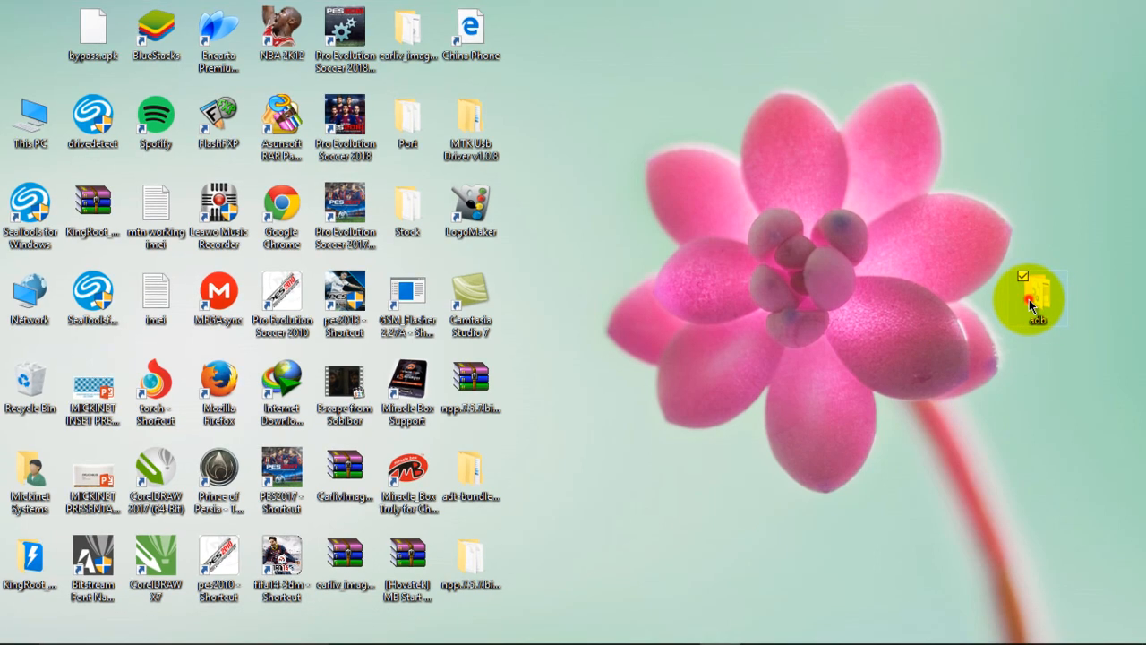
Step: Drag the adb folder near the top of the desktop and select it
{"action": "left_click_drag", "start_coordinate": [1034, 300], "coordinate": [1039, 125]}
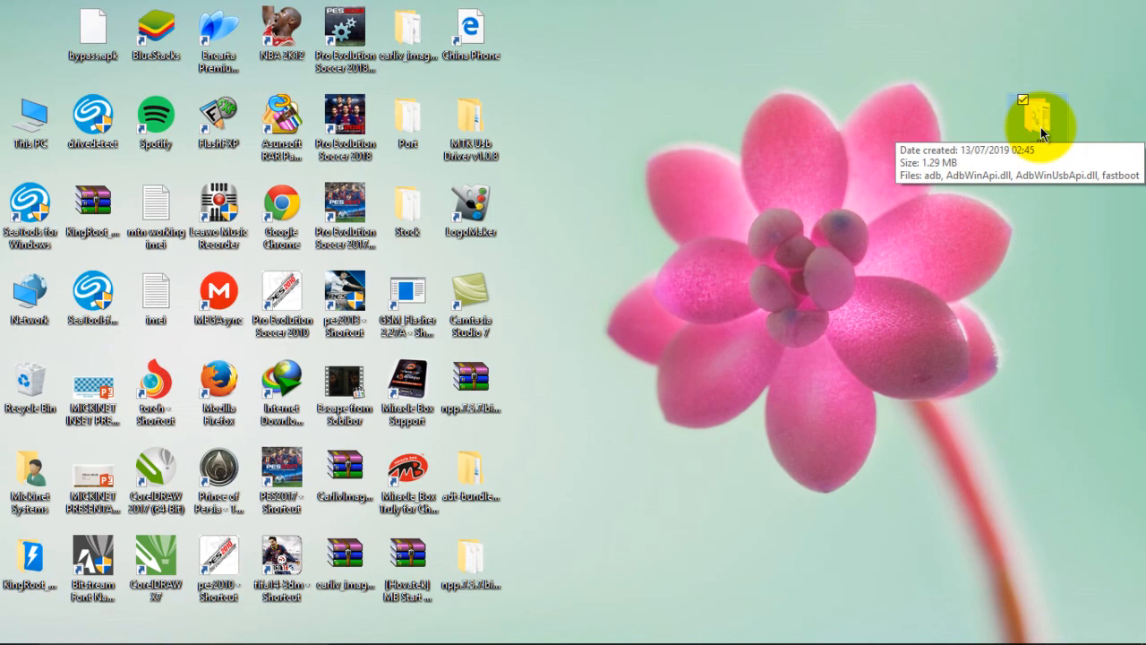
{"action": "left_click", "coordinate": [1039, 125]}
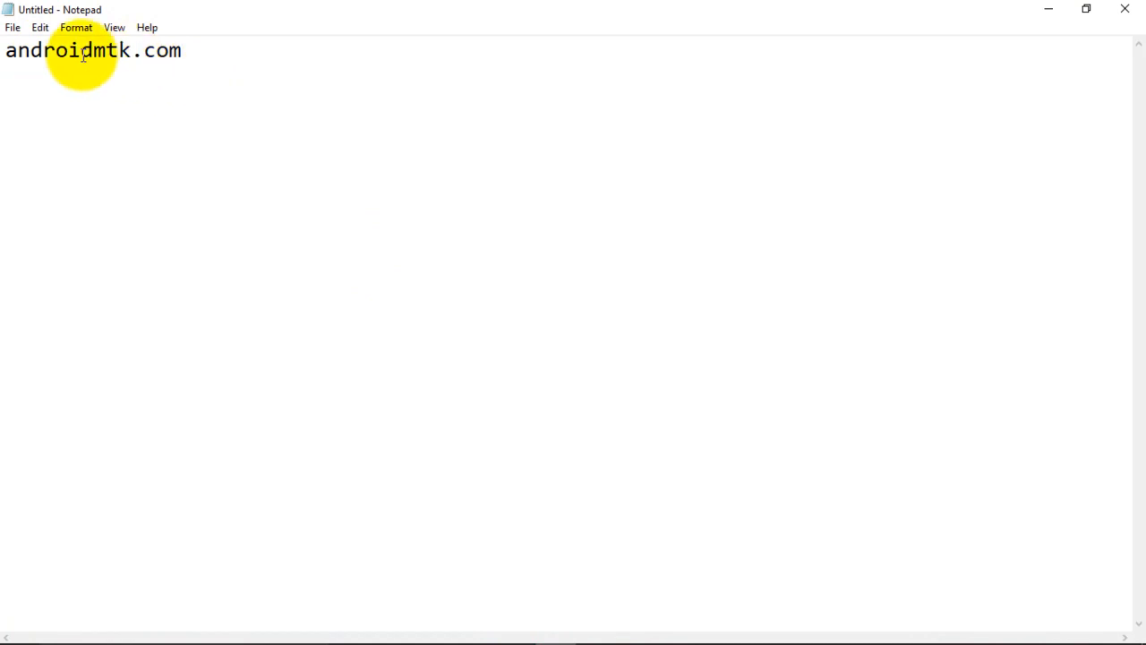
{"action": "mouse_move", "coordinate": [159, 70]}
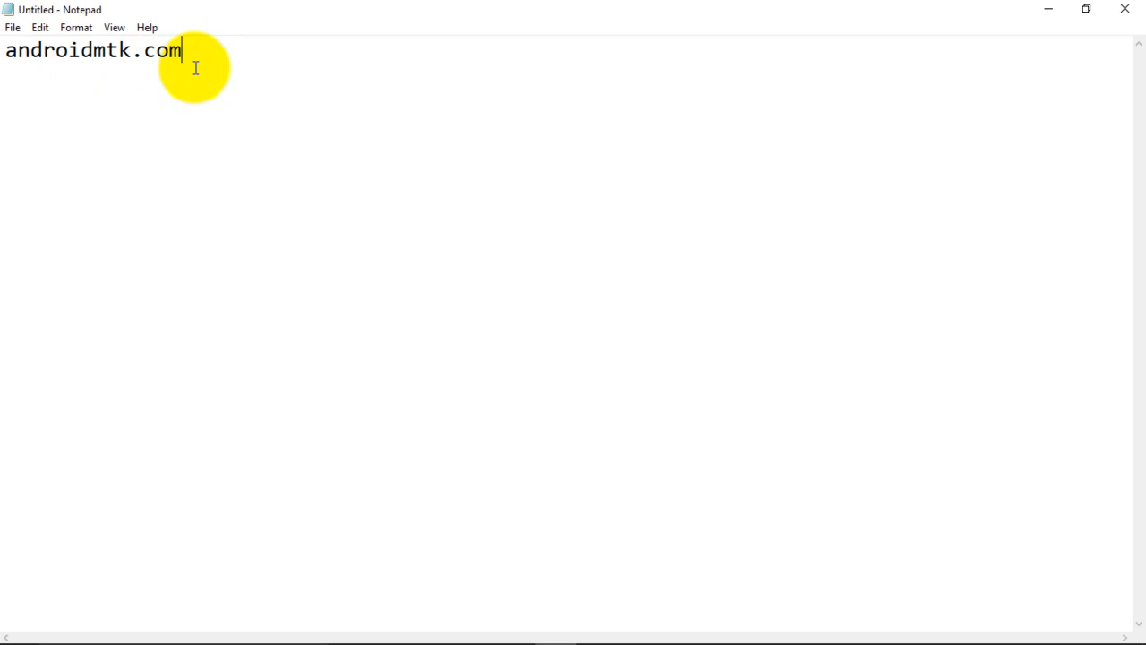
{"action": "mouse_move", "coordinate": [1050, 9]}
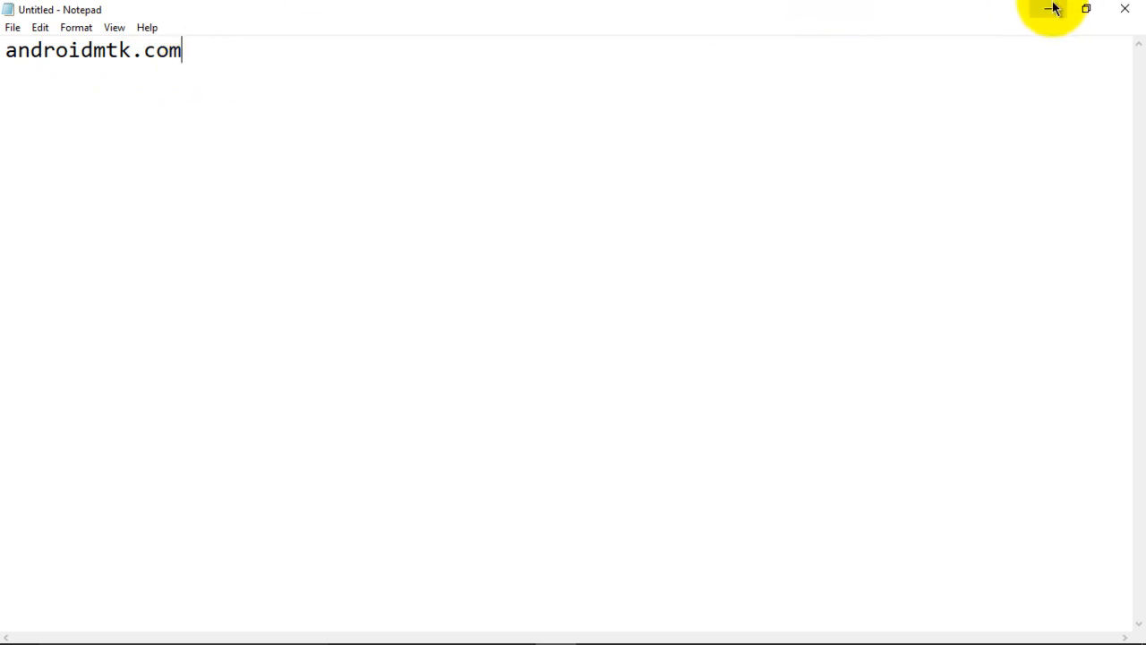
Step: Minimize the Notepad window containing androidmtk.com
{"action": "left_click", "coordinate": [1048, 9]}
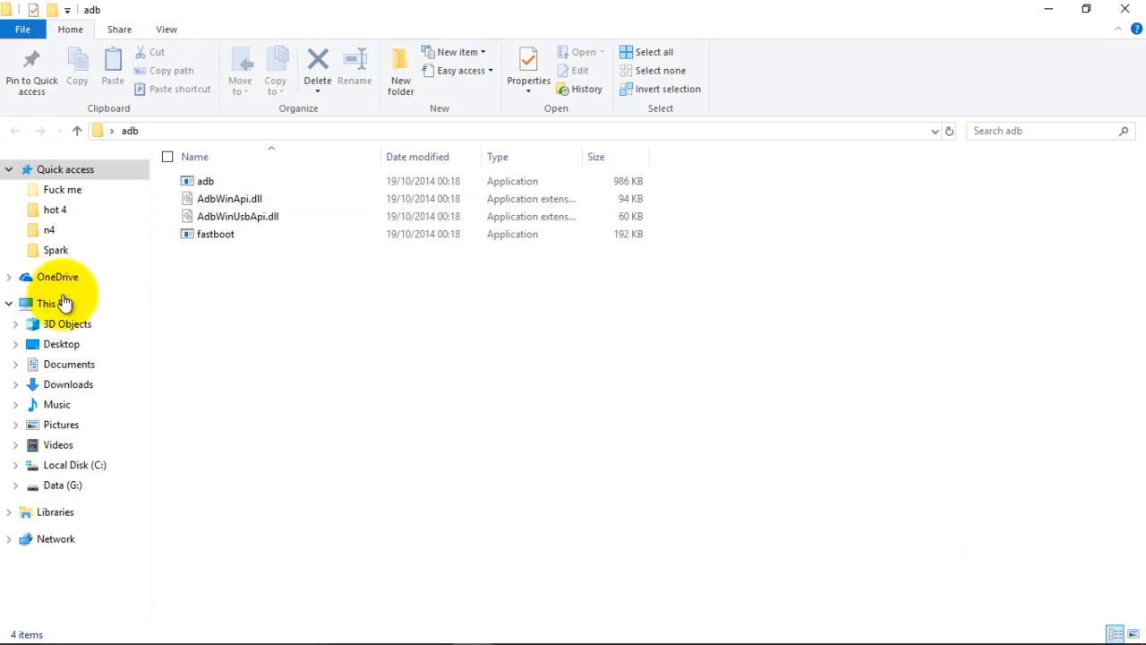
Step: Select the adb folder on Local Disk (C:) via This PC, then open Start
{"action": "left_click", "coordinate": [47, 302]}
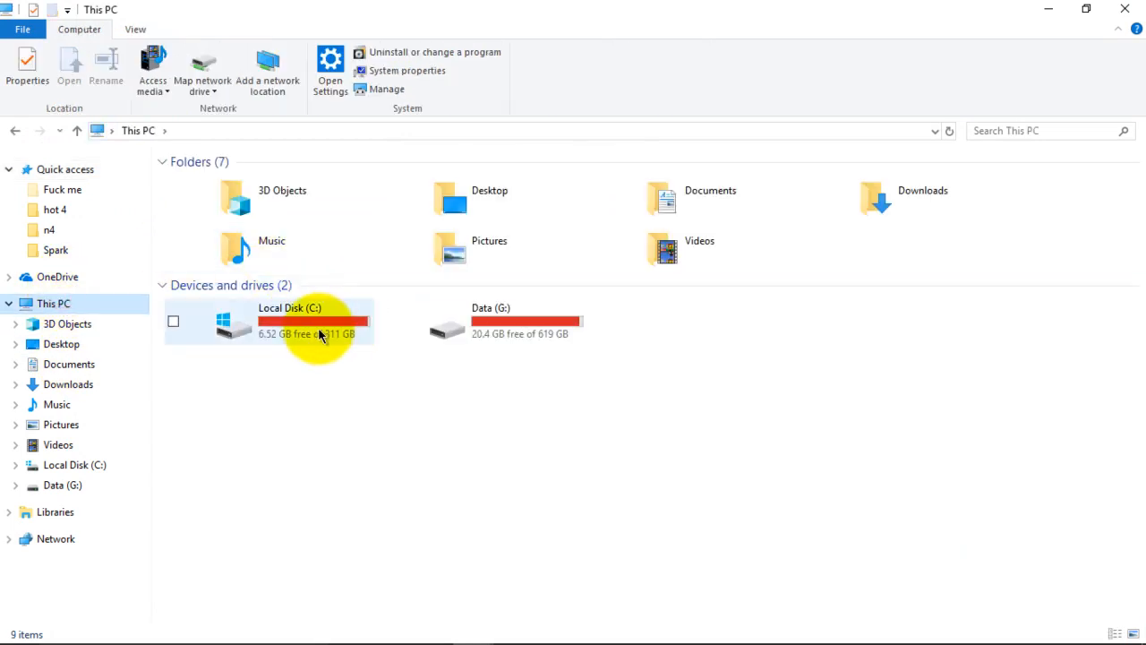
{"action": "double_click", "coordinate": [314, 321]}
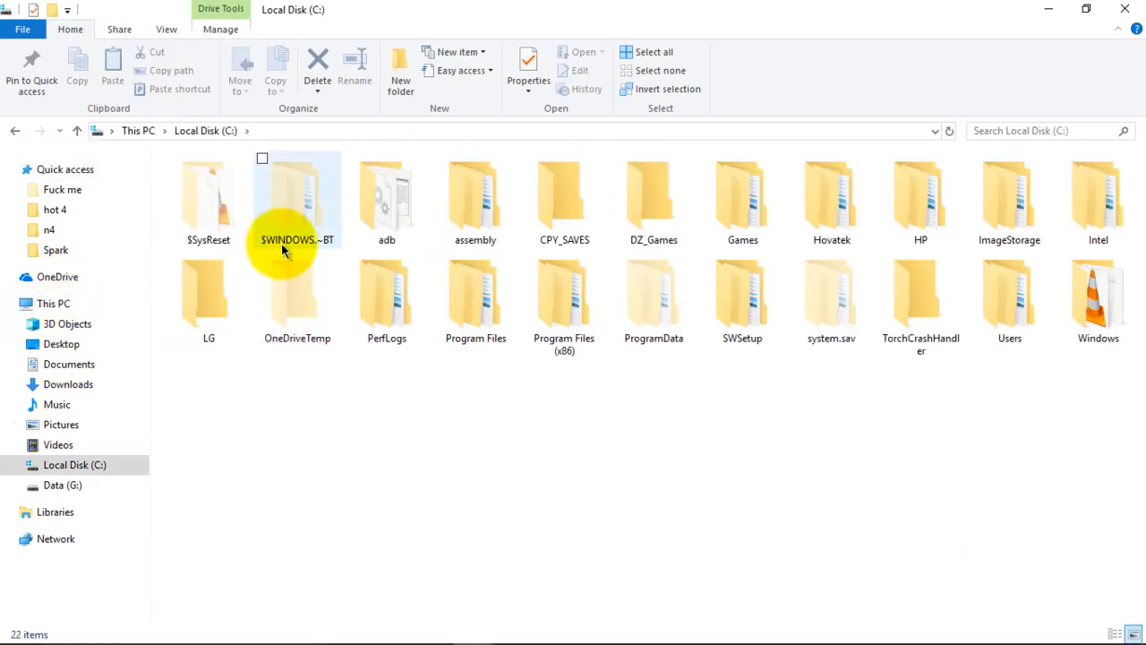
{"action": "mouse_move", "coordinate": [386, 206]}
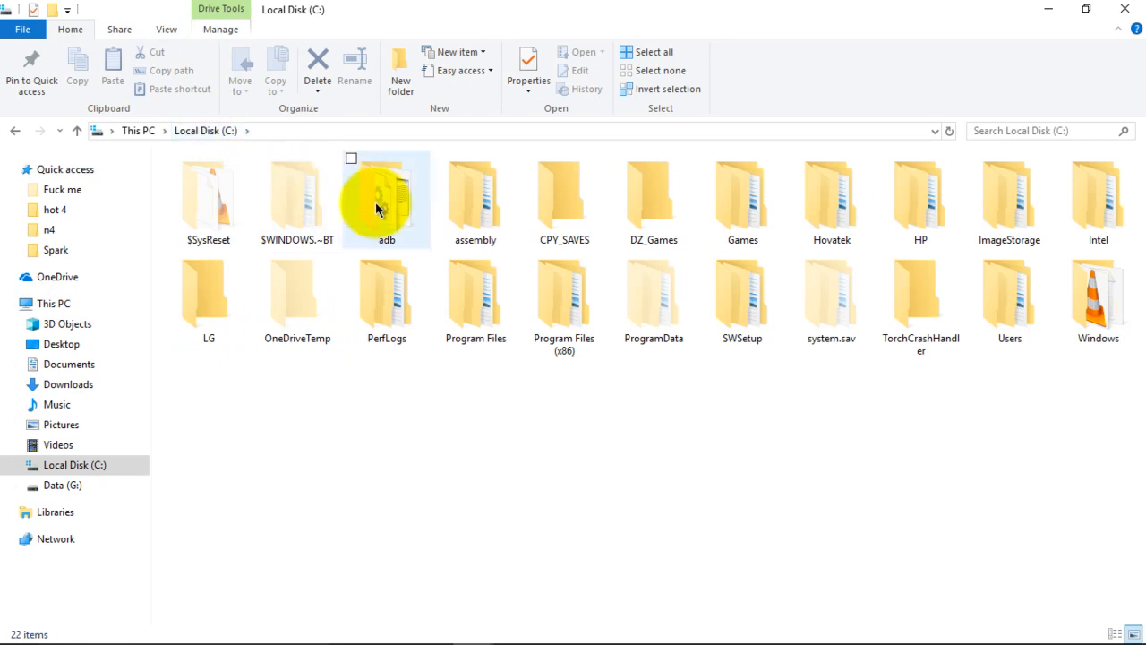
{"action": "left_click", "coordinate": [386, 197]}
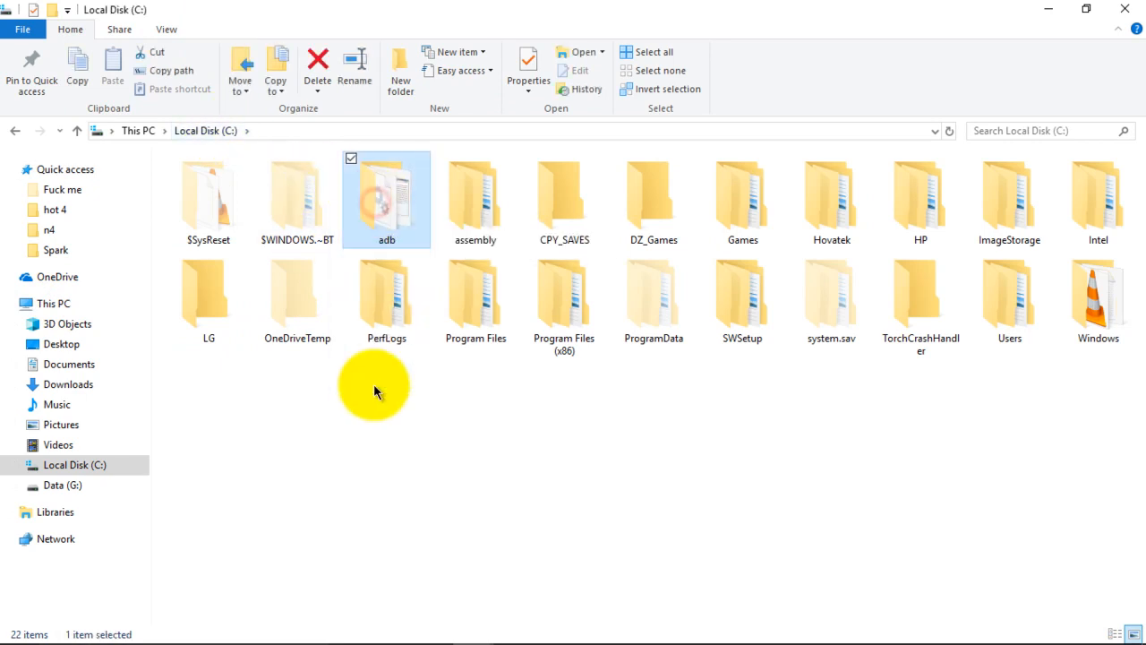
{"action": "mouse_move", "coordinate": [381, 258]}
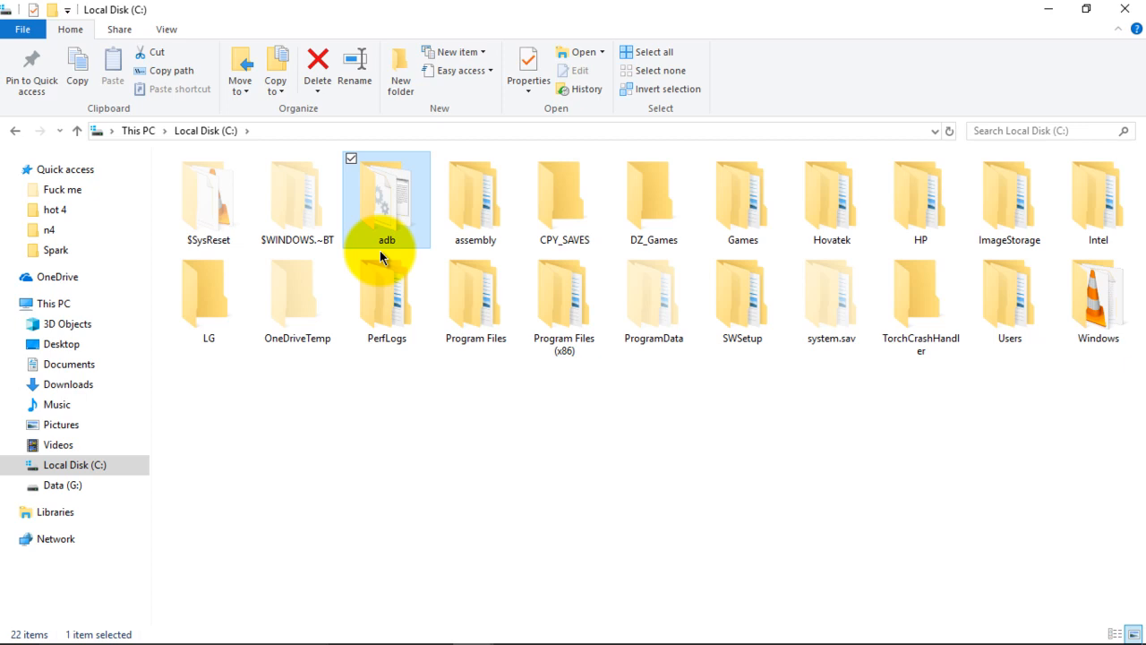
{"action": "left_click", "coordinate": [18, 628]}
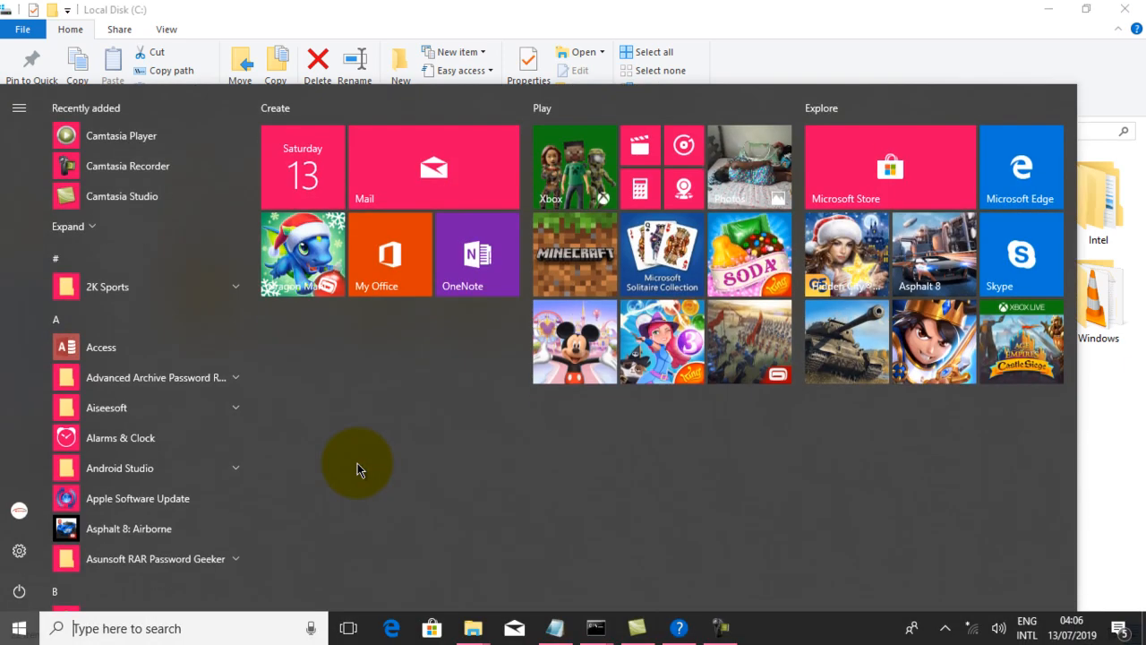
Step: Launch Command Prompt as administrator from a cmd search and maximize it
{"action": "type", "text": "cmd"}
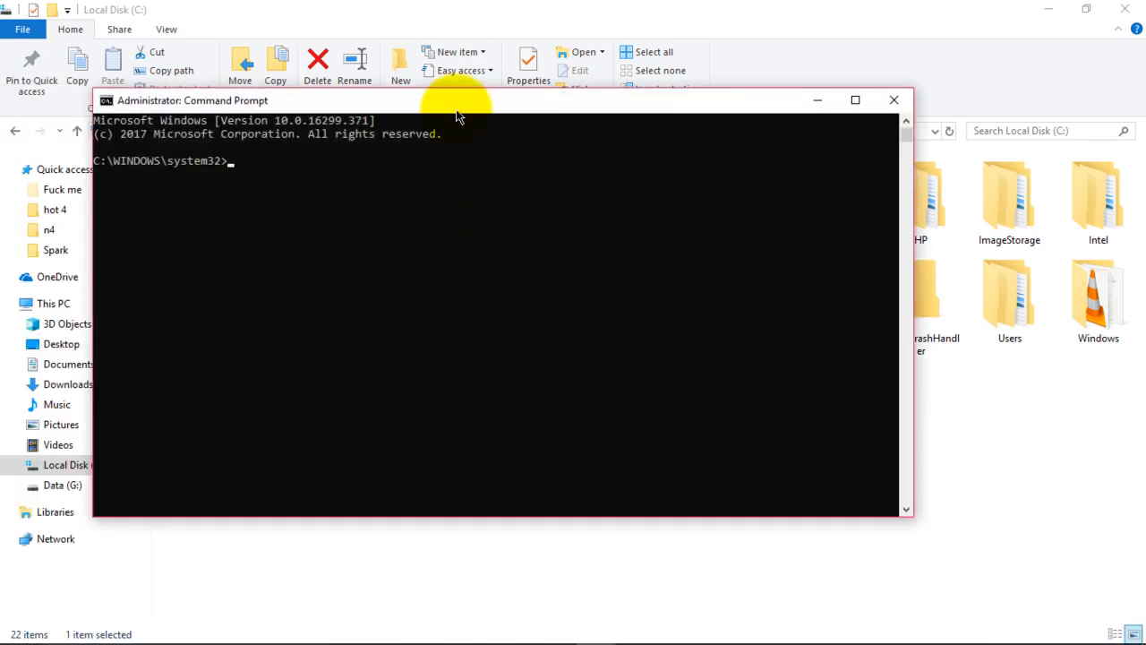
{"action": "left_click", "coordinate": [855, 100]}
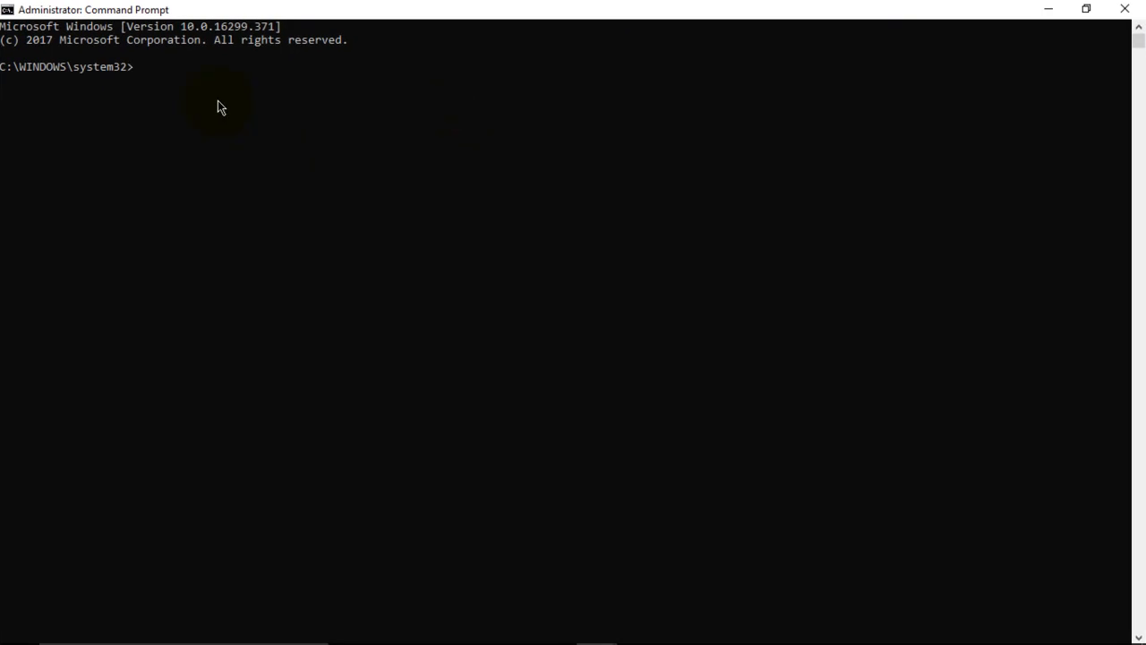
Step: Change the working directory to c:\adb with cd c:\adb
{"action": "type", "text": "cd c"}
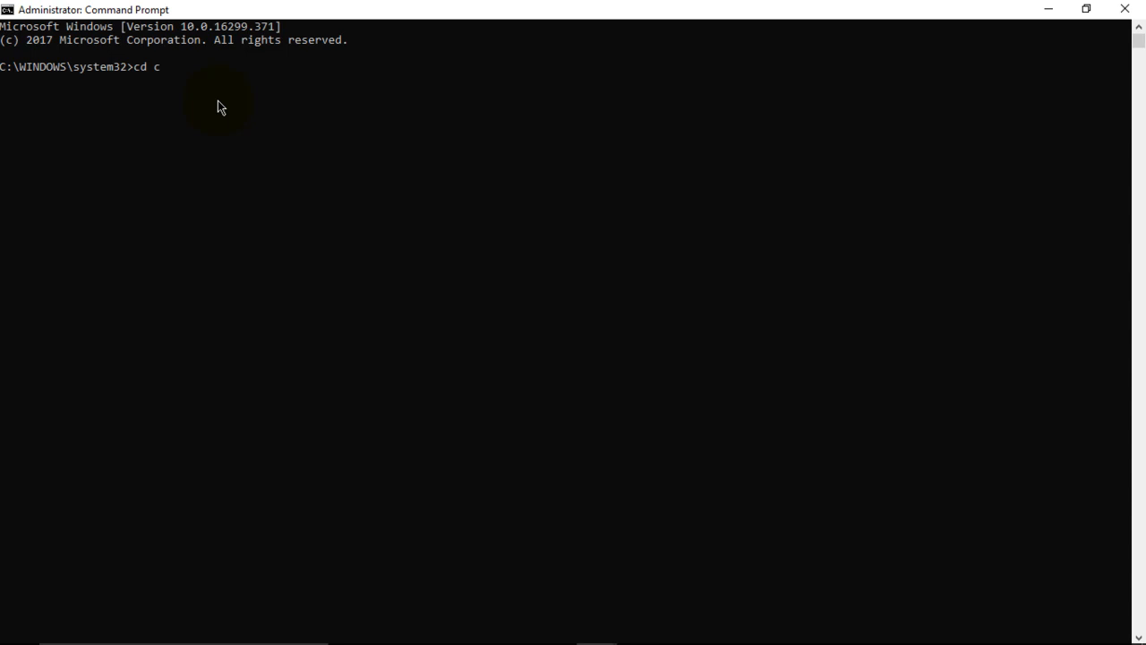
{"action": "type", "text": ":"}
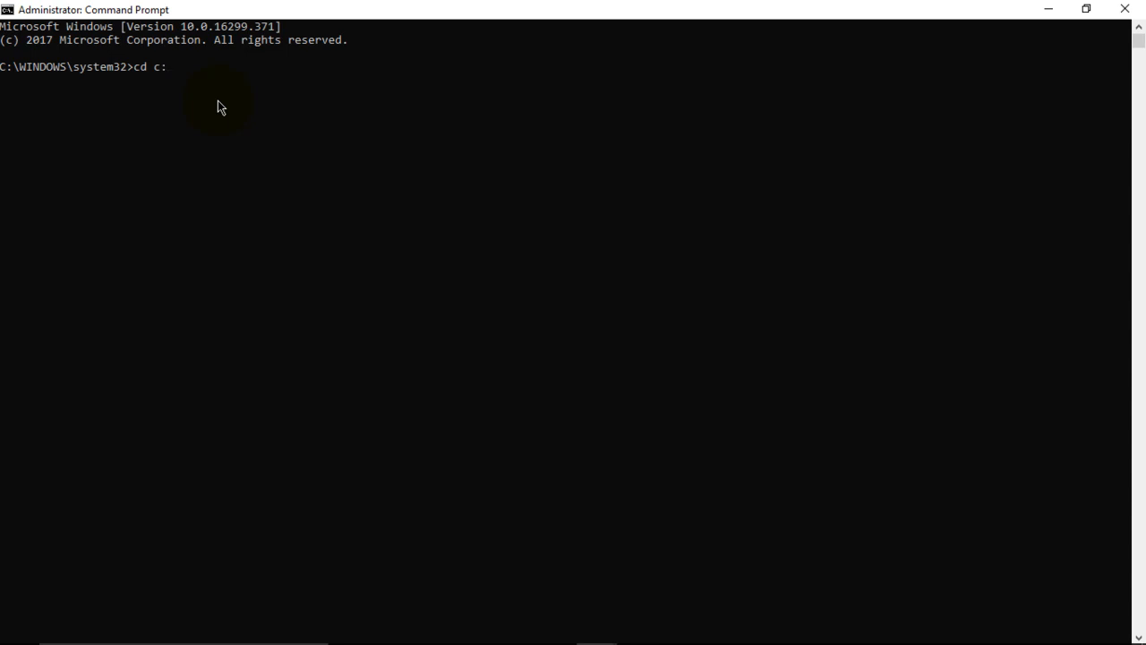
{"action": "type", "text": "\\adb"}
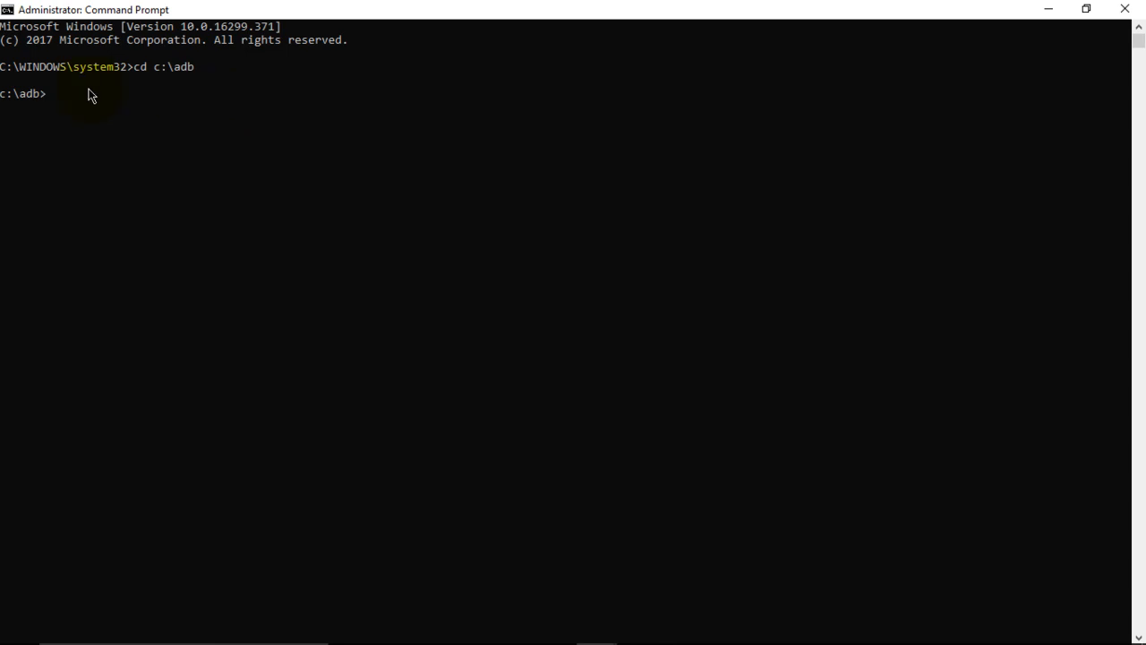
{"action": "mouse_move", "coordinate": [101, 153]}
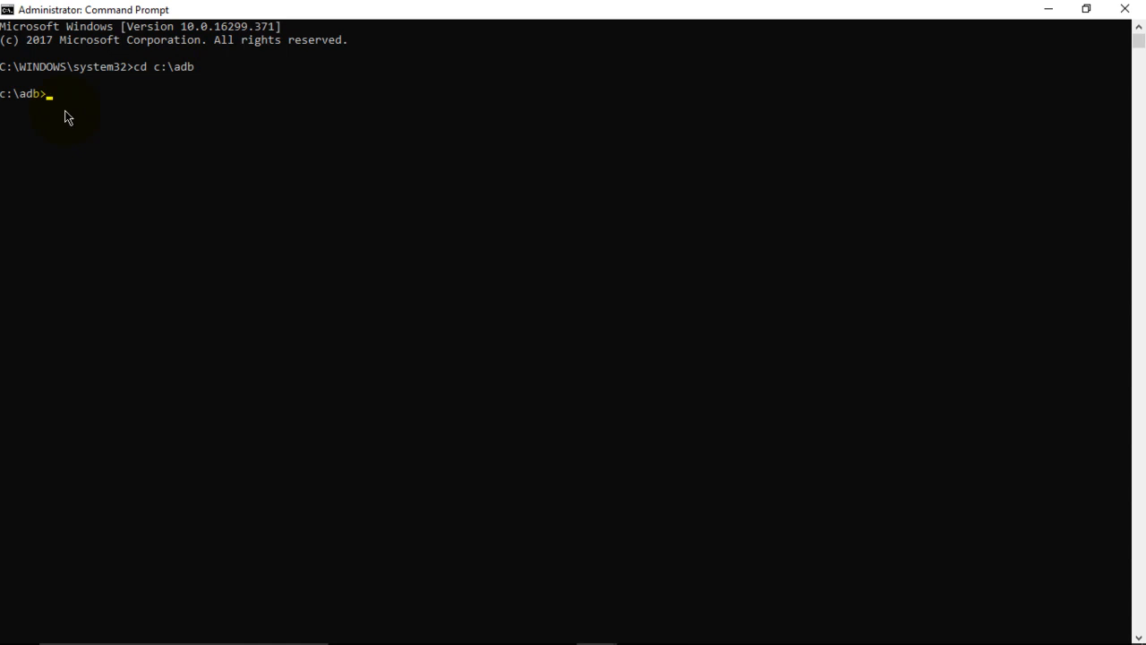
{"action": "mouse_move", "coordinate": [88, 55]}
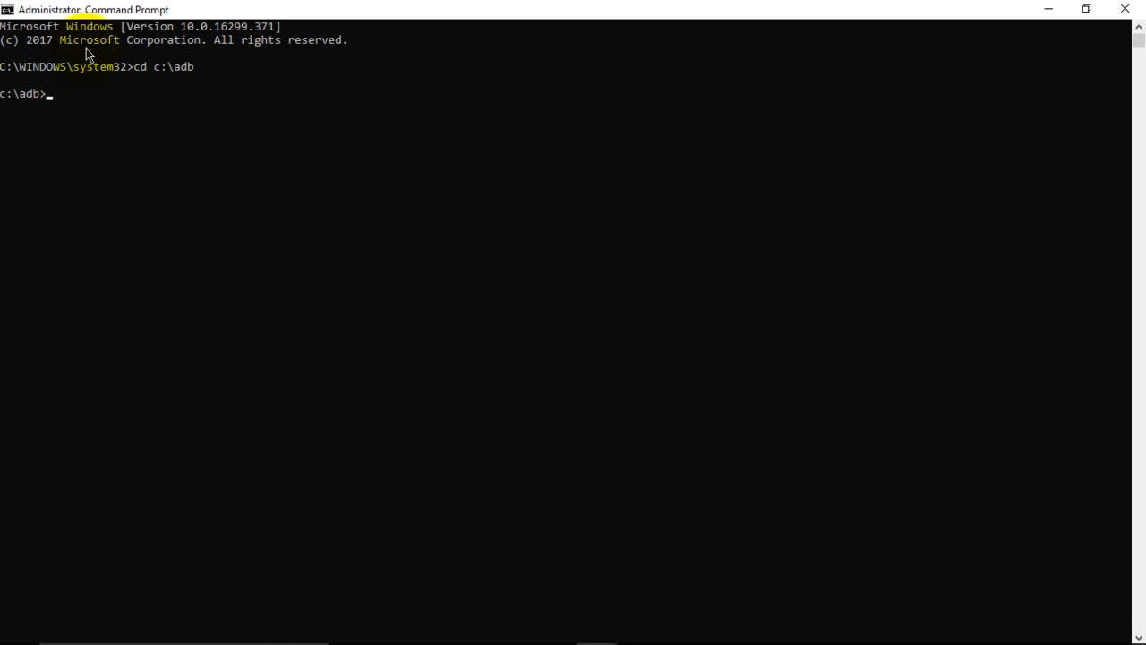
{"action": "mouse_move", "coordinate": [122, 196]}
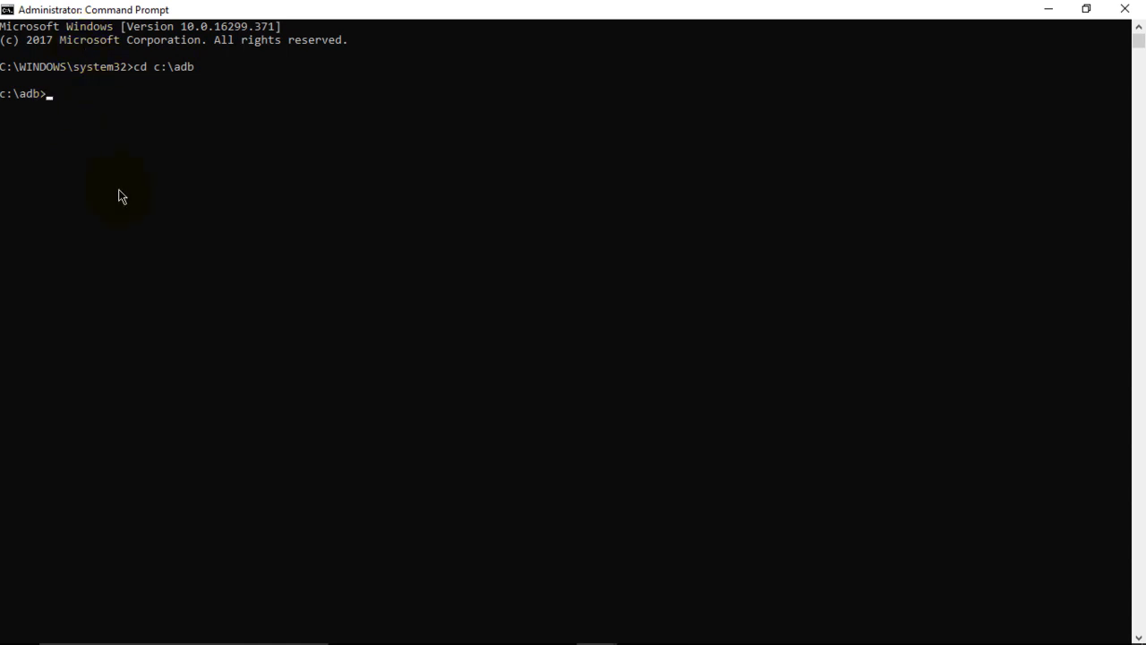
{"action": "mouse_move", "coordinate": [51, 98]}
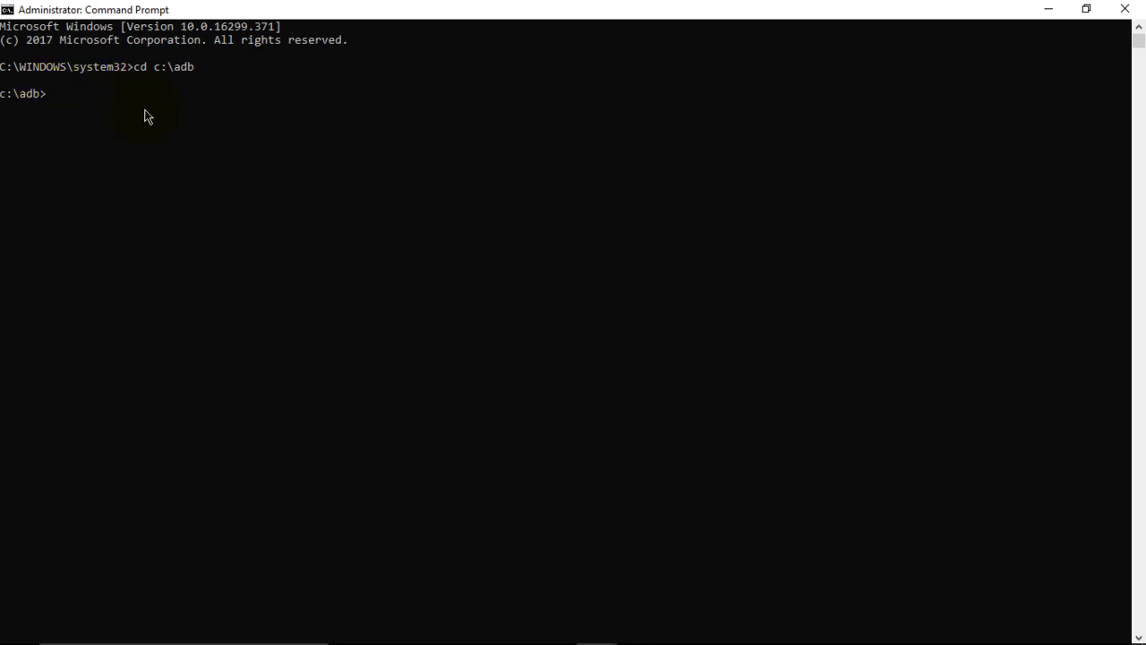
{"action": "mouse_move", "coordinate": [73, 113]}
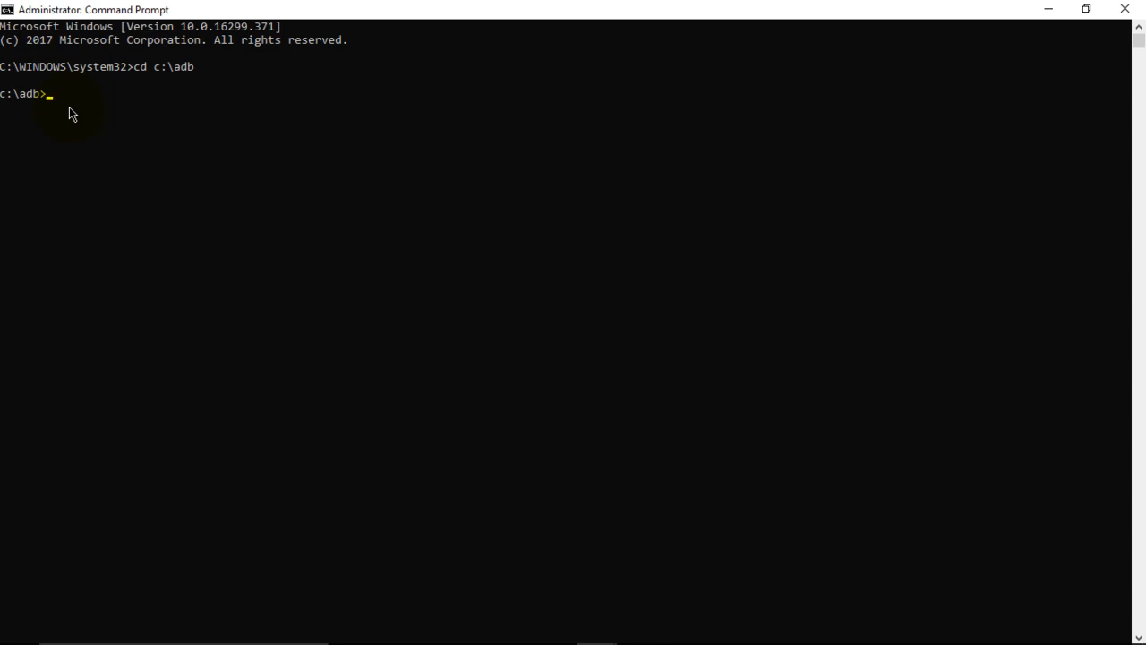
Step: Run adb devices to list the one attached Android device
{"action": "type", "text": "adb devi"}
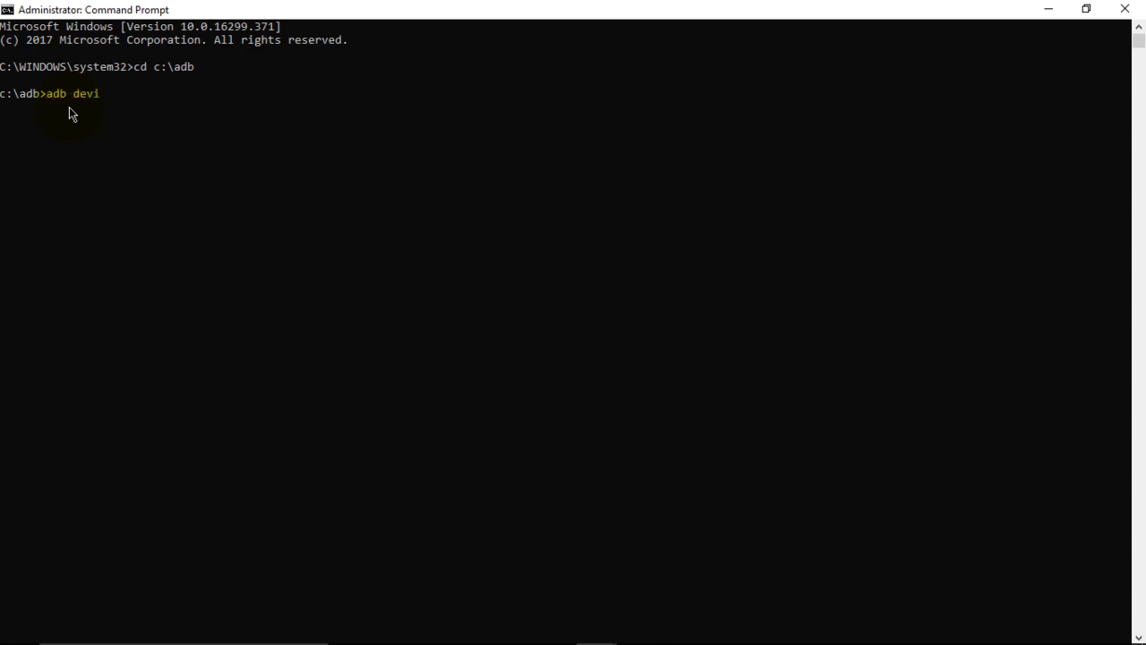
{"action": "type", "text": "ces"}
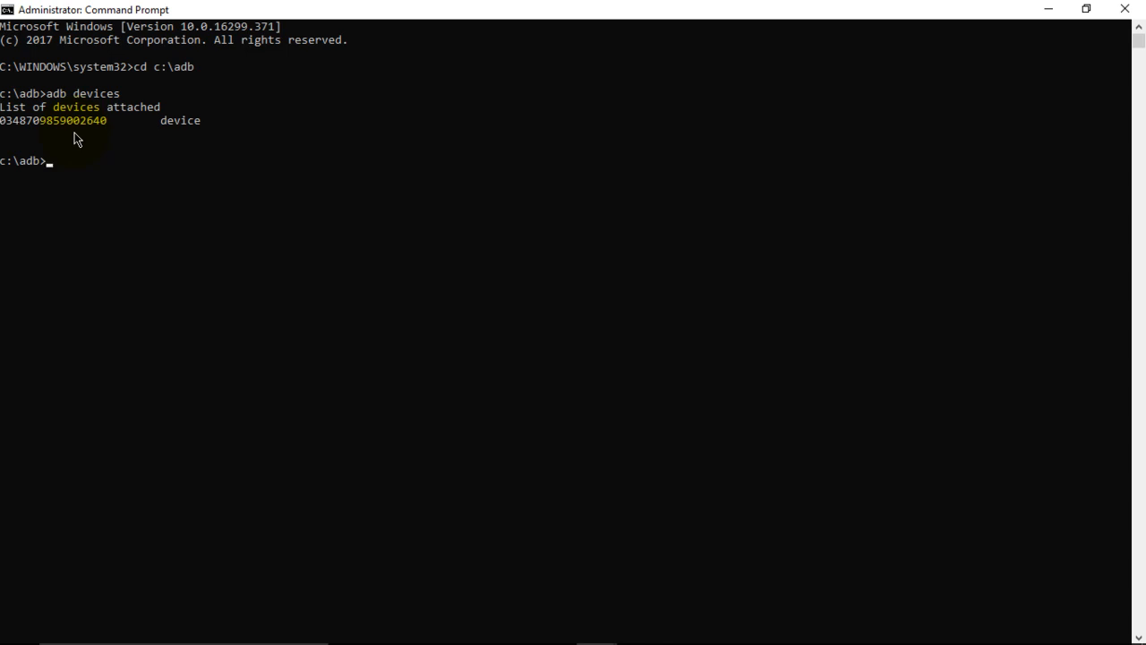
{"action": "mouse_move", "coordinate": [45, 179]}
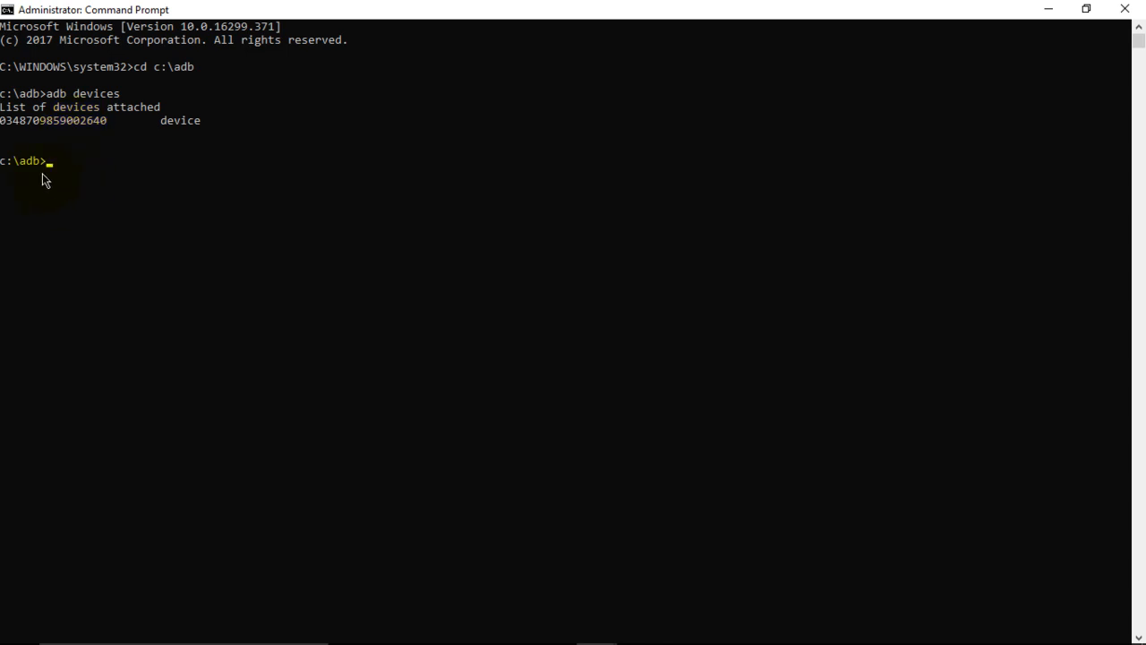
{"action": "mouse_move", "coordinate": [51, 182]}
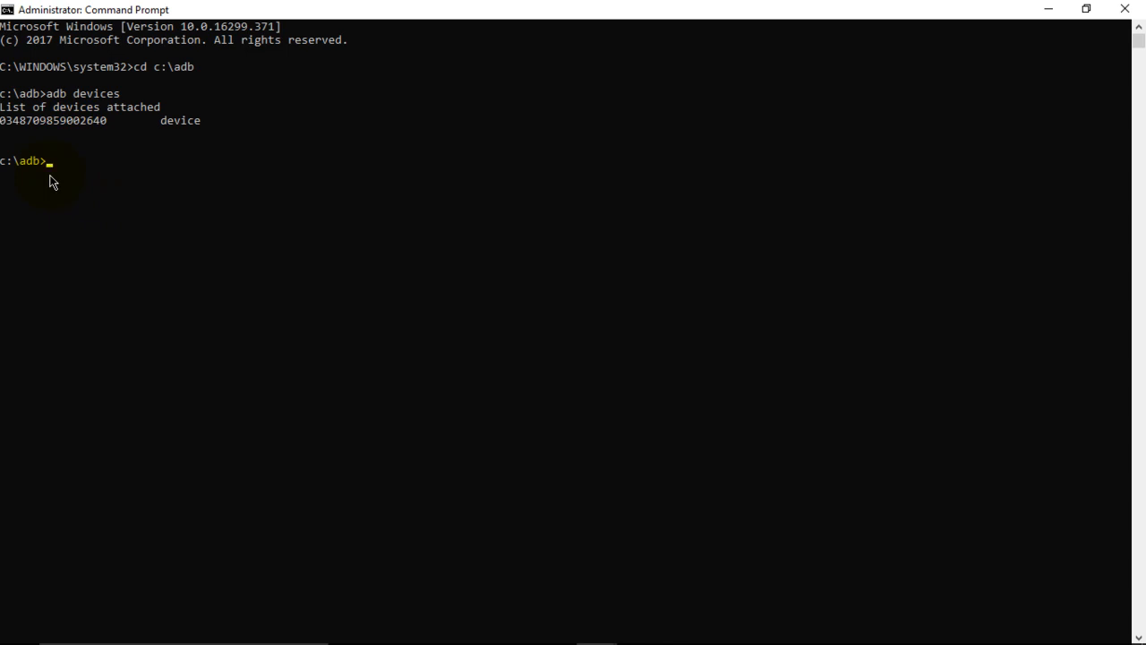
Step: Enter adb reboot recovery to restart the device into recovery mode
{"action": "type", "text": "adb"}
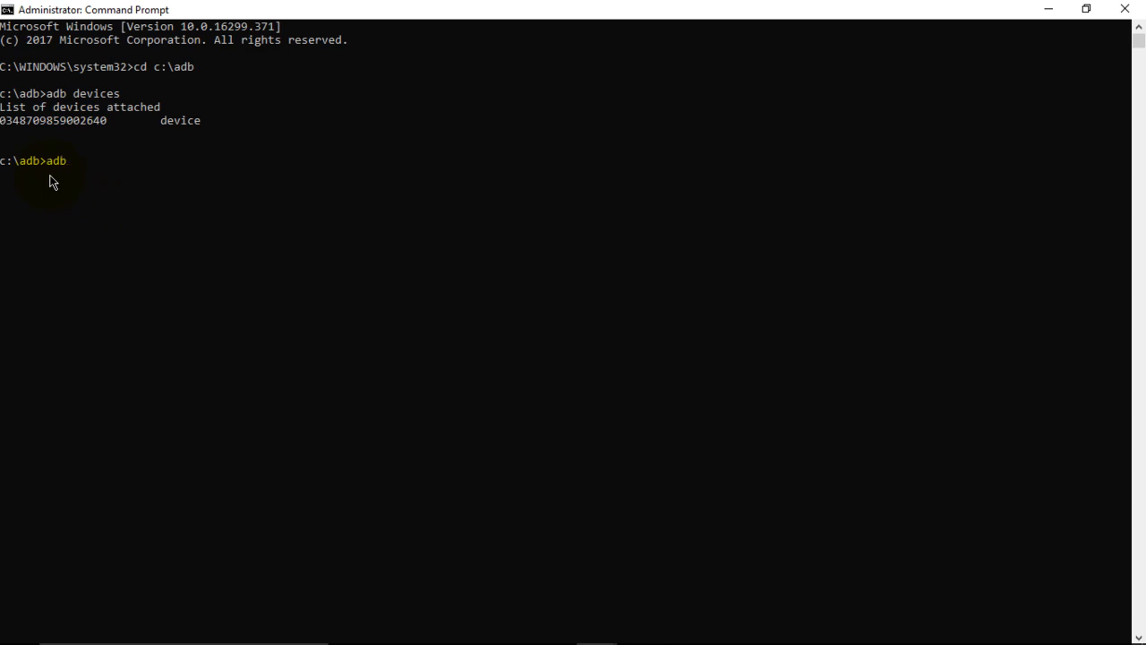
{"action": "type", "text": "reboot"}
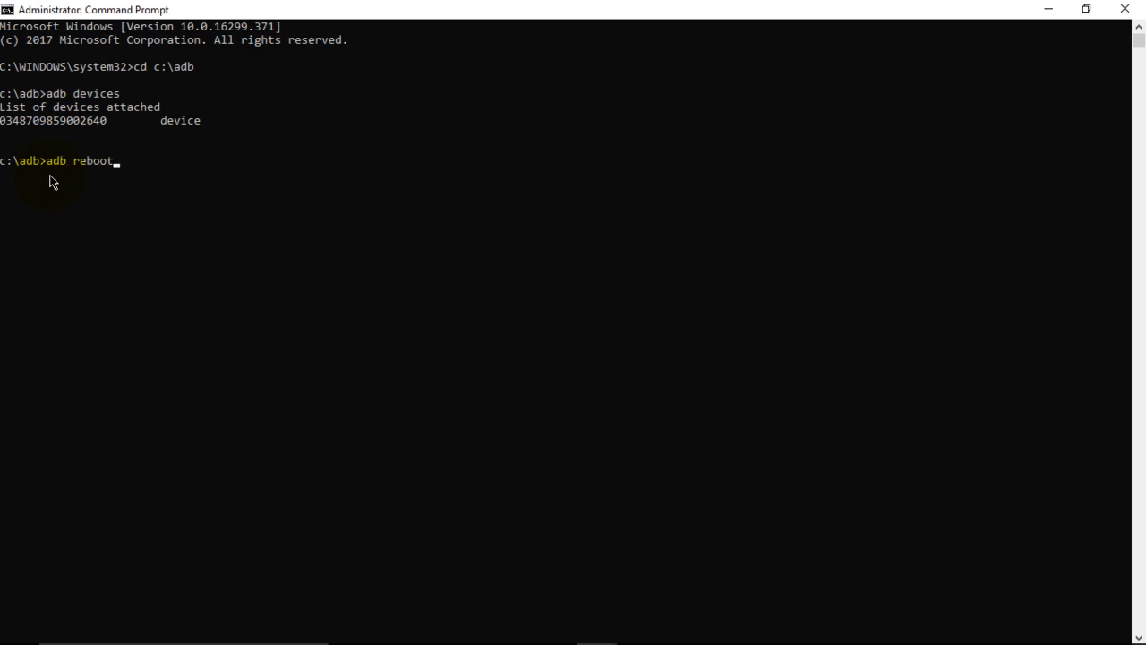
{"action": "type", "text": "rev"}
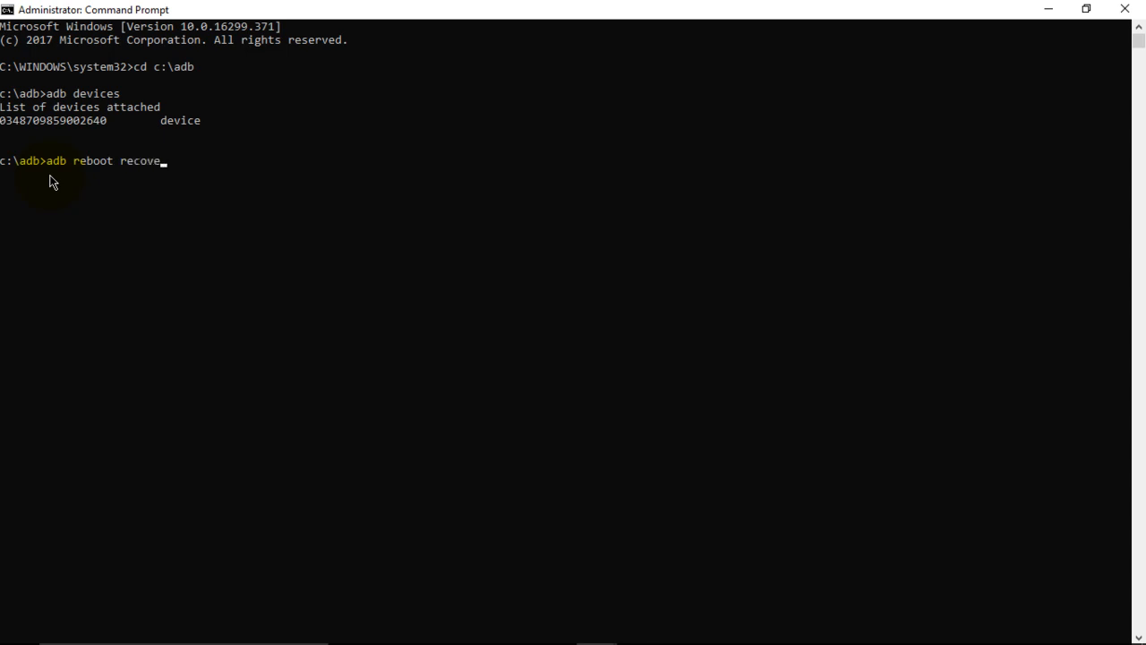
{"action": "type", "text": "ry"}
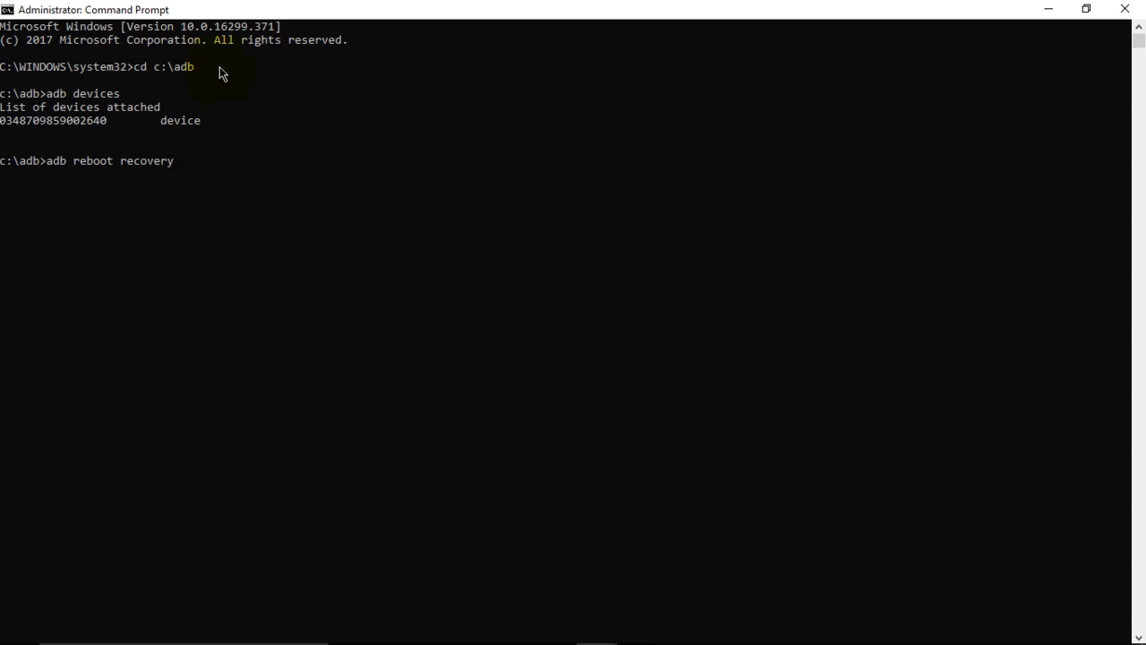
{"action": "mouse_move", "coordinate": [328, 150]}
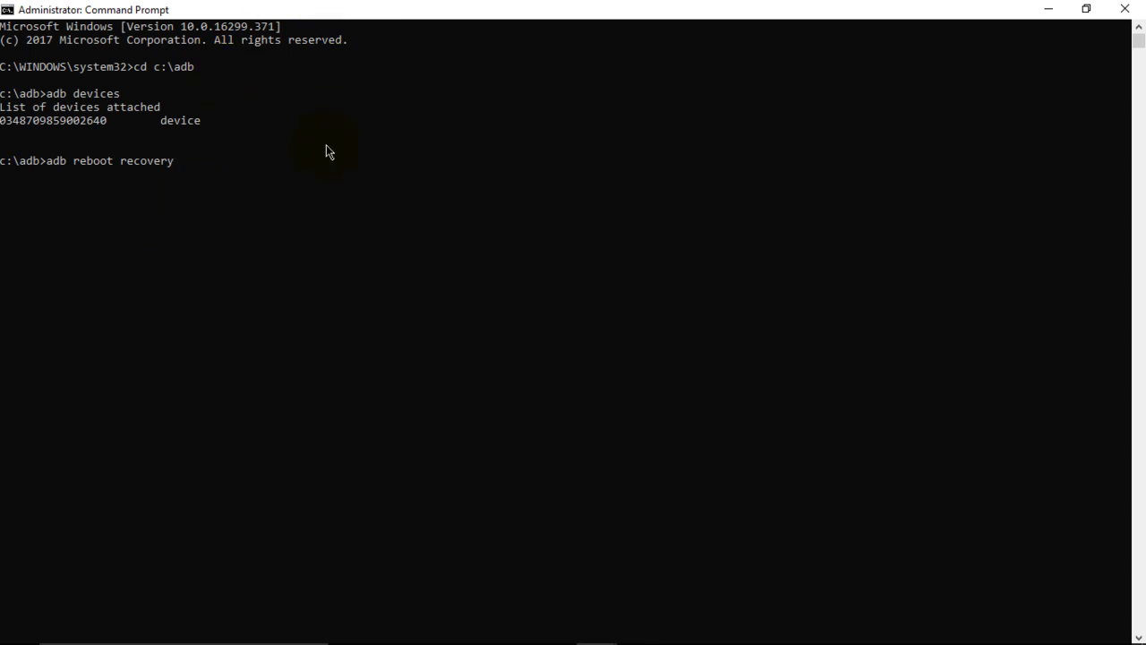